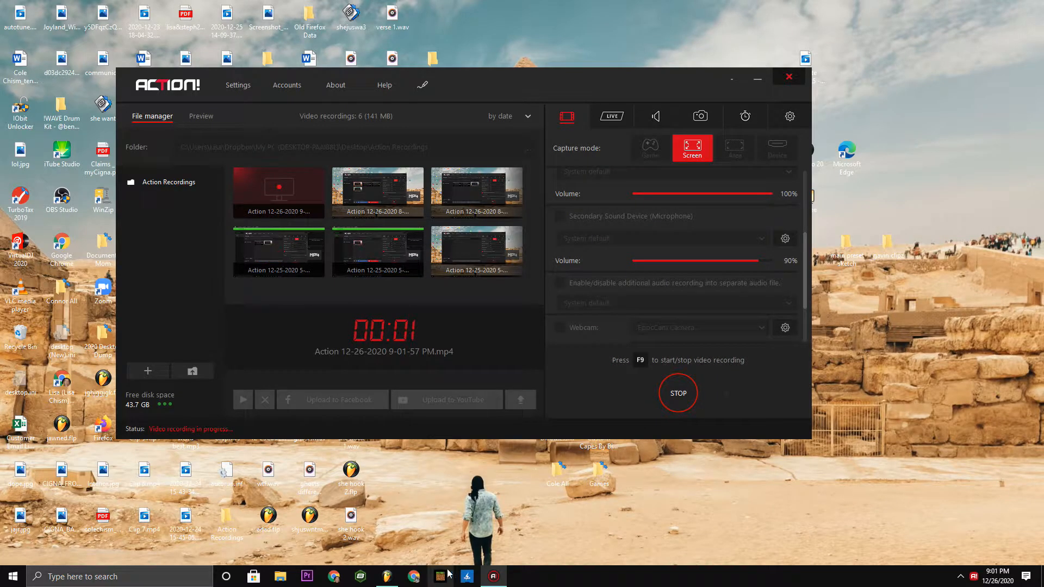
Step: Minimize the Action! recorder so FL Studio's empty playlist is in front
left_click(386, 576)
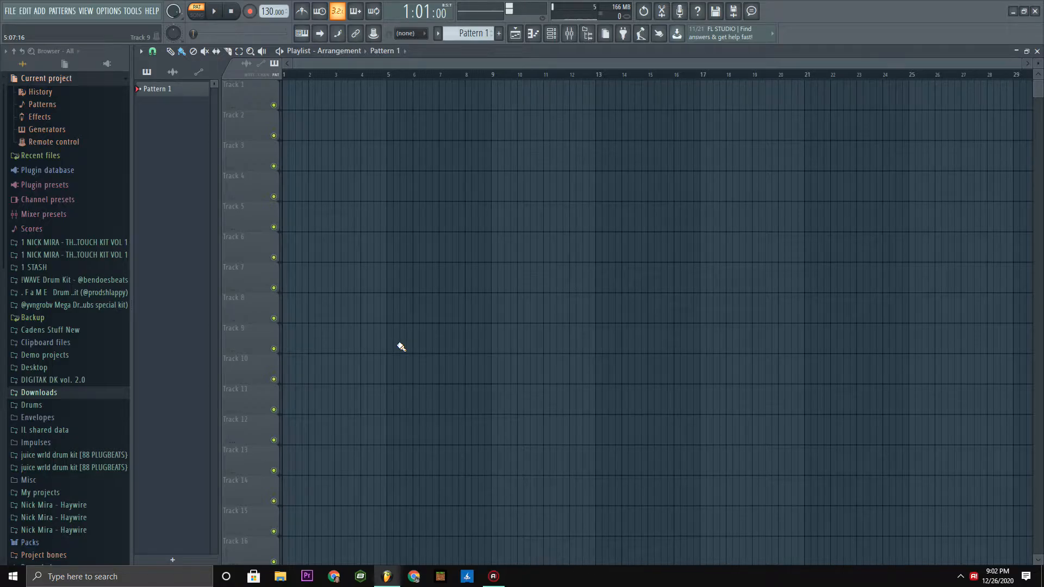
left_click(196, 9)
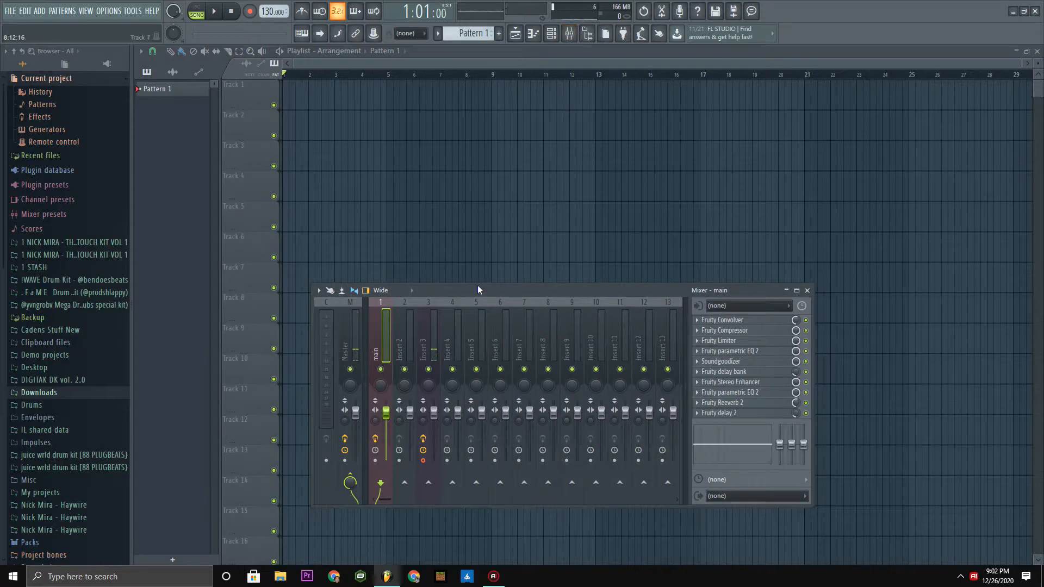
left_click(428, 340)
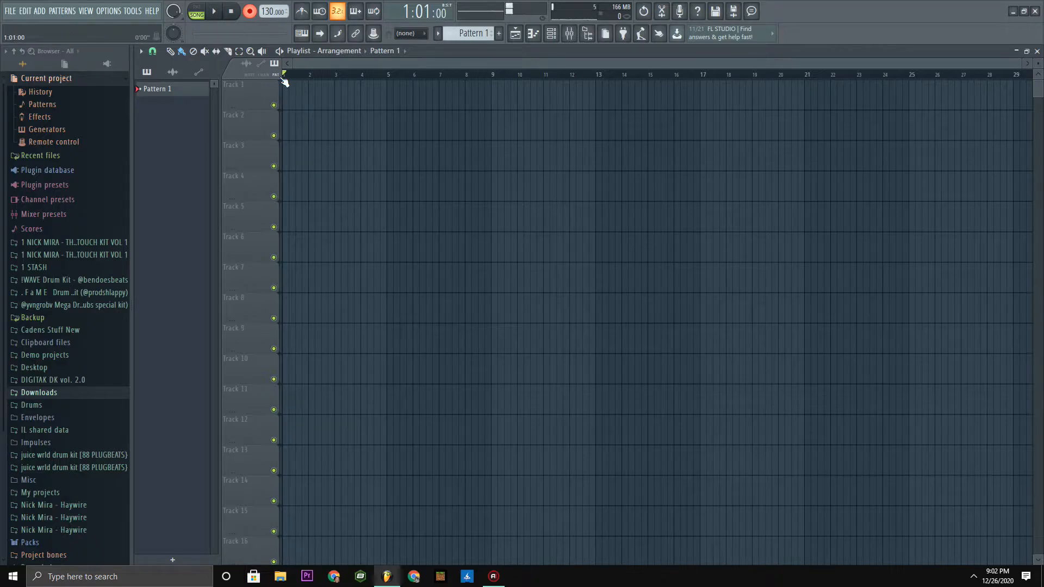
Step: Record the breath from Insert 3 onto Track 1 of the playlist
left_click(213, 11)
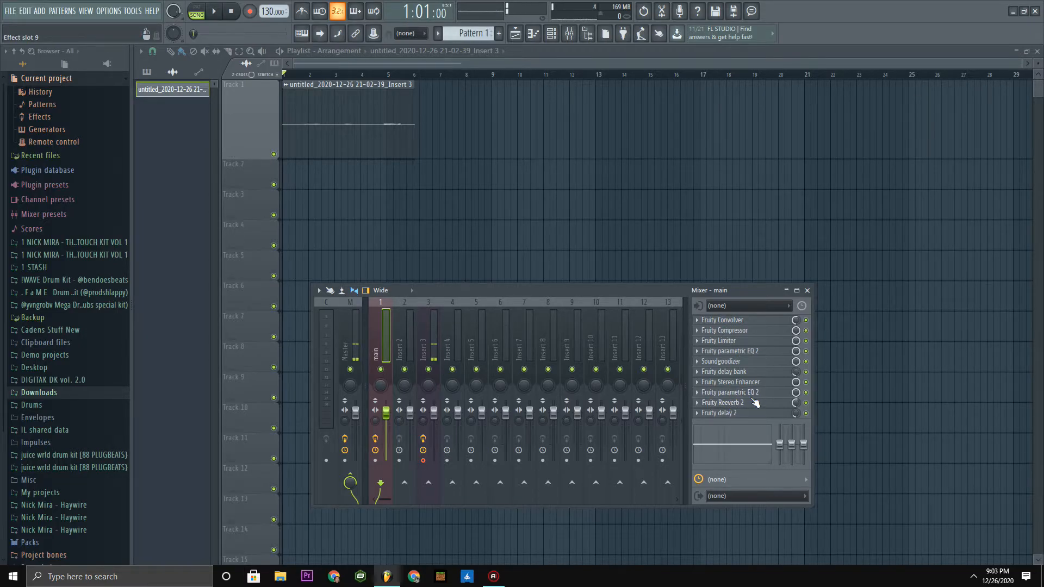
Step: Add Fruity Reeverb 2 to the mixer track, then close its window and the mixer
left_click(722, 402)
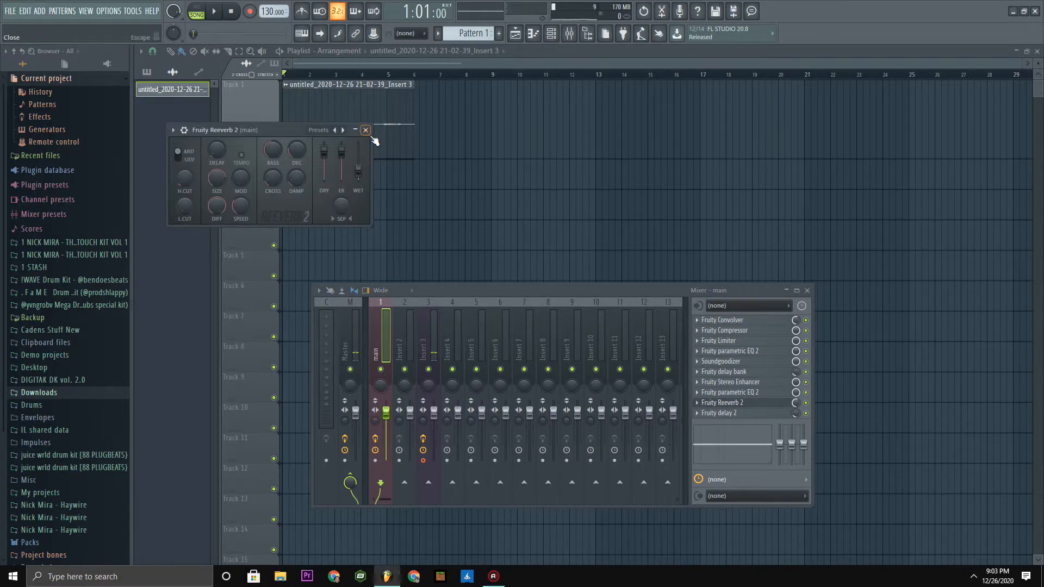
left_click(365, 130)
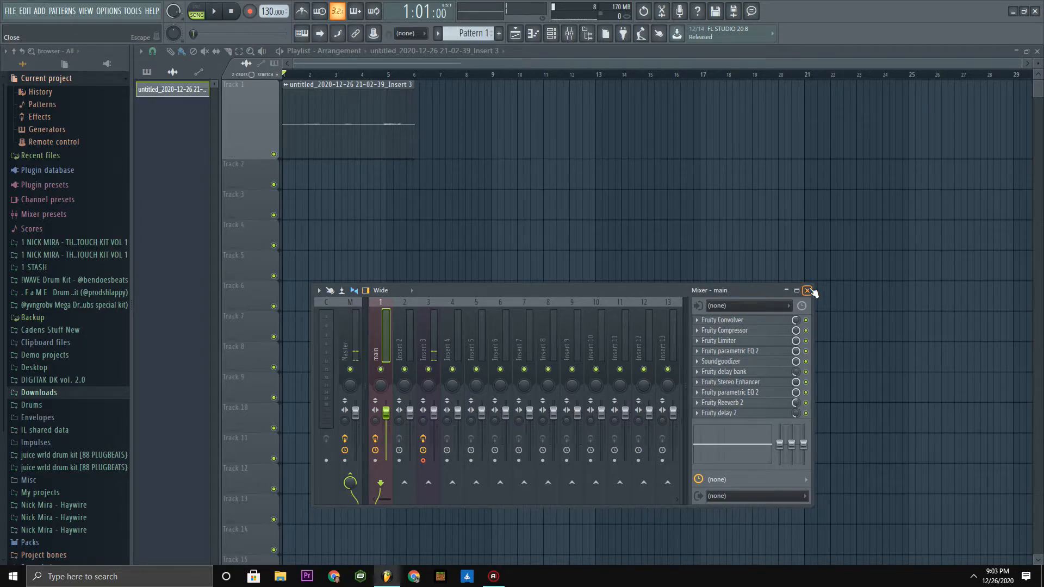
left_click(807, 290)
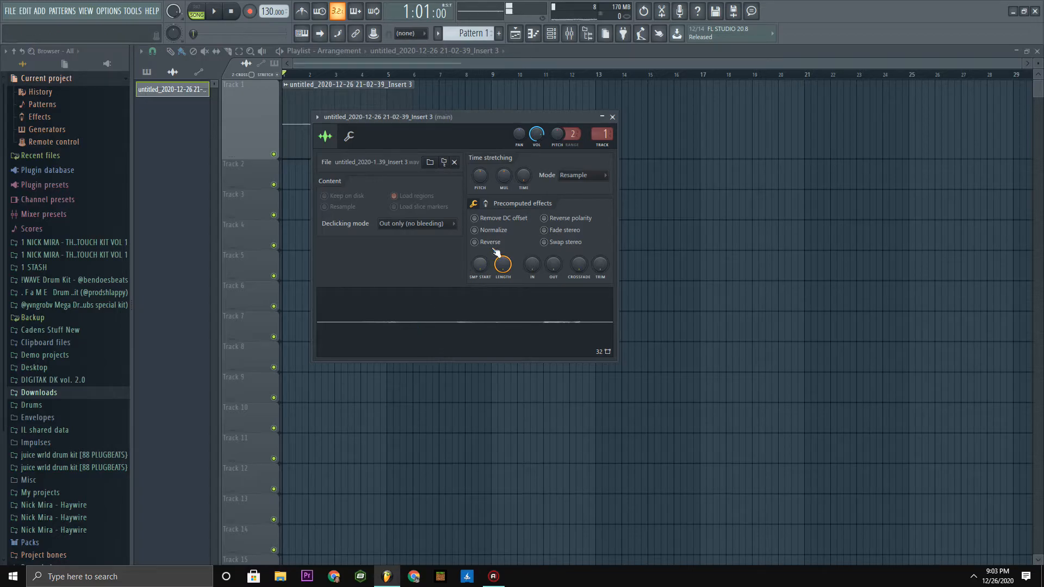
Step: Open the recorded breath clip in Edison from its sample settings
left_click(474, 229)
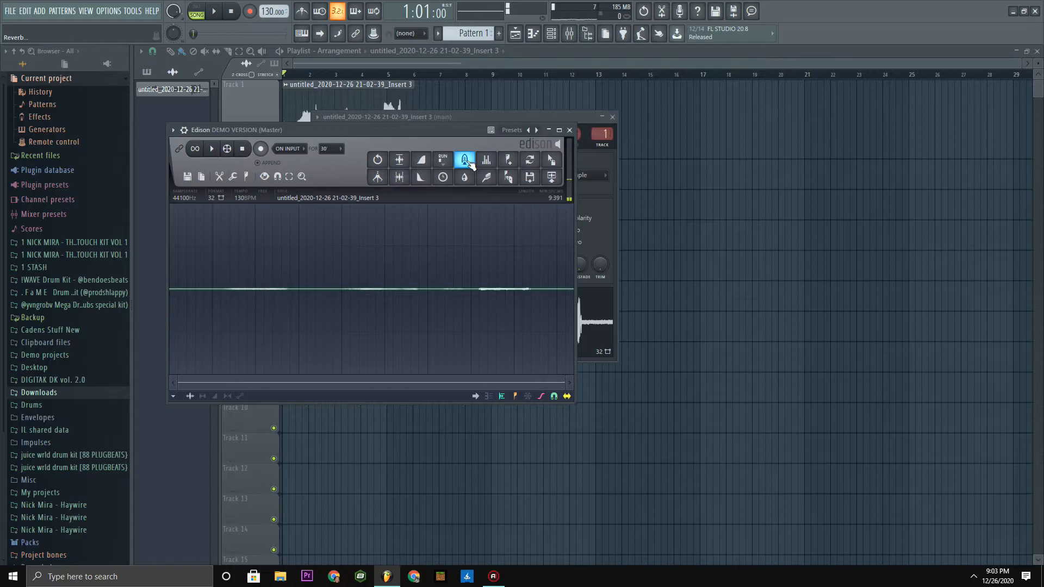
Step: Apply Edison's Convolution reverb with tail and send the result to the playlist as a clip
left_click(463, 159)
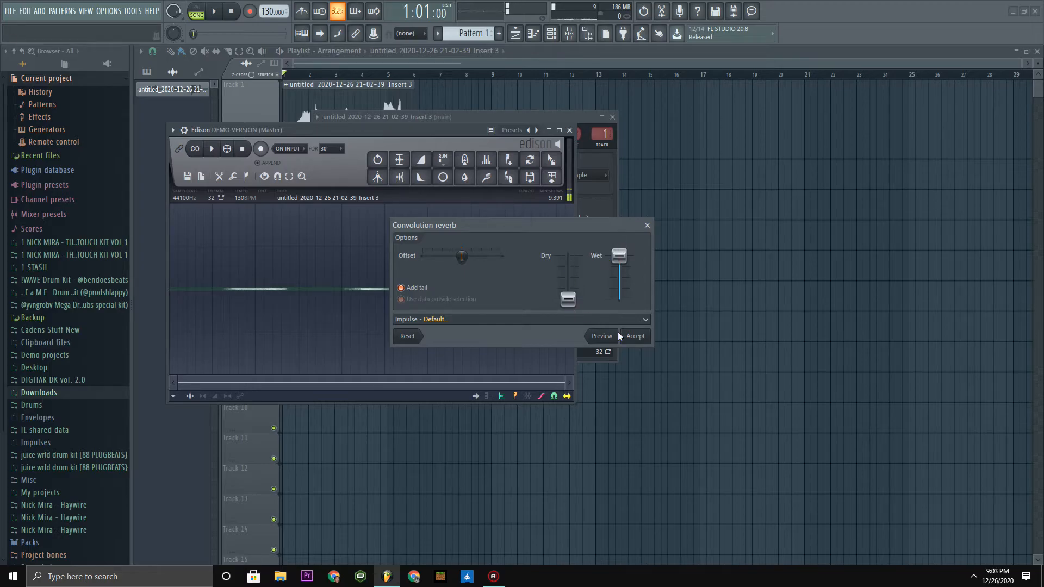
left_click(634, 335)
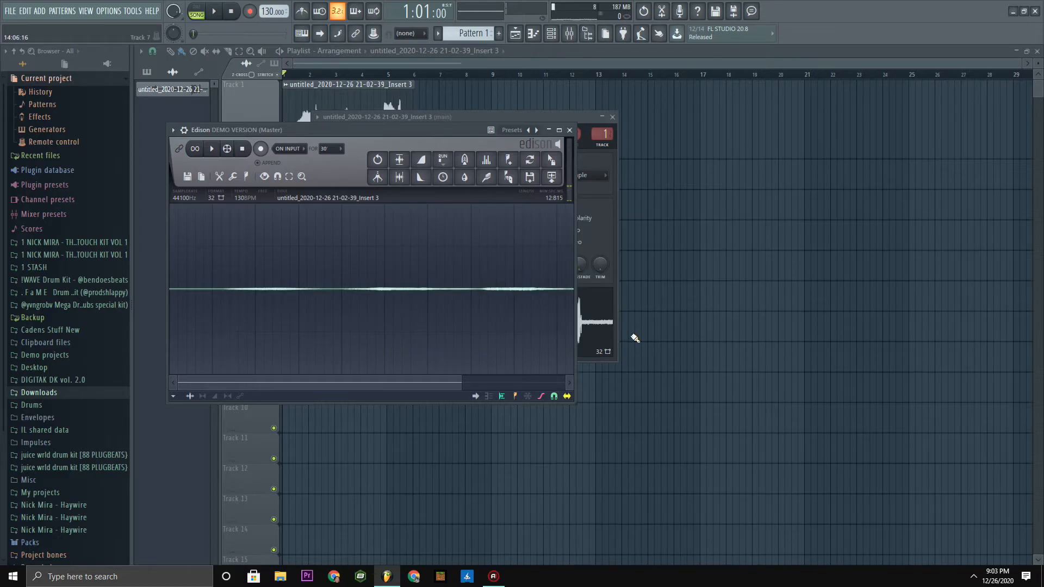
mouse_move(552, 176)
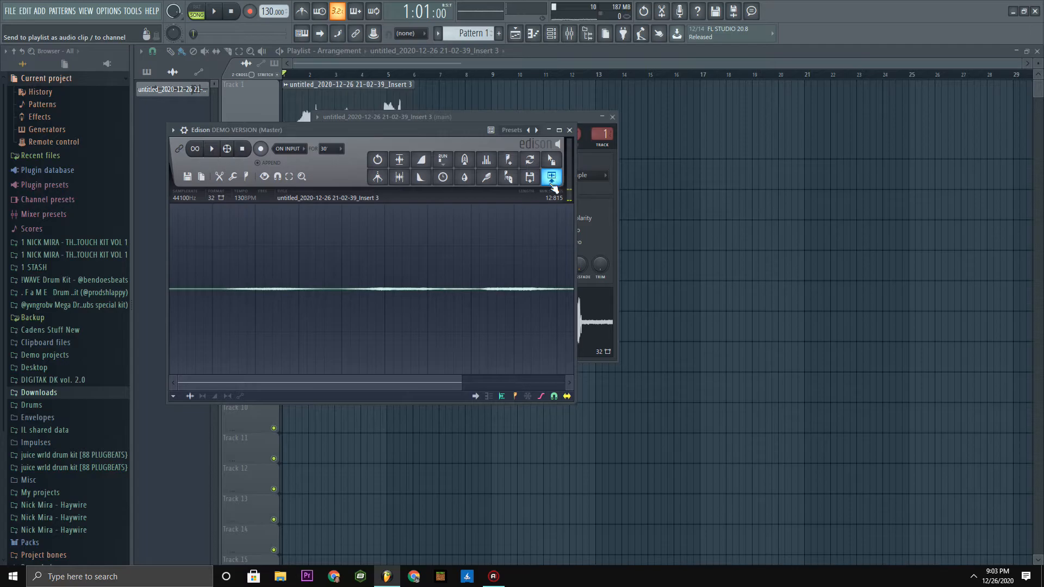
left_click(553, 176)
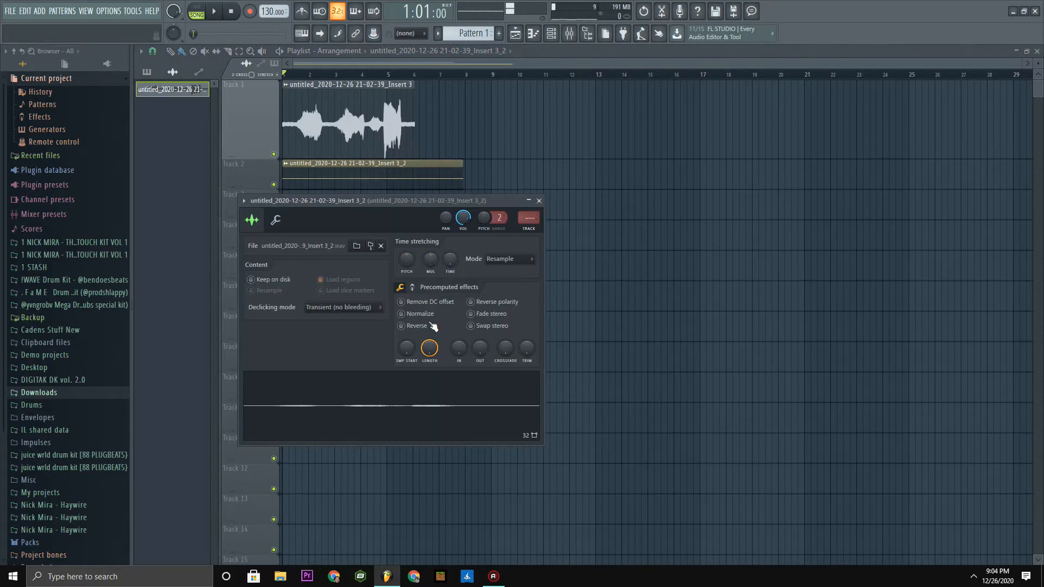
Step: Enable Normalize on the Insert 3_2 reverb clip and close its settings window
left_click(402, 326)
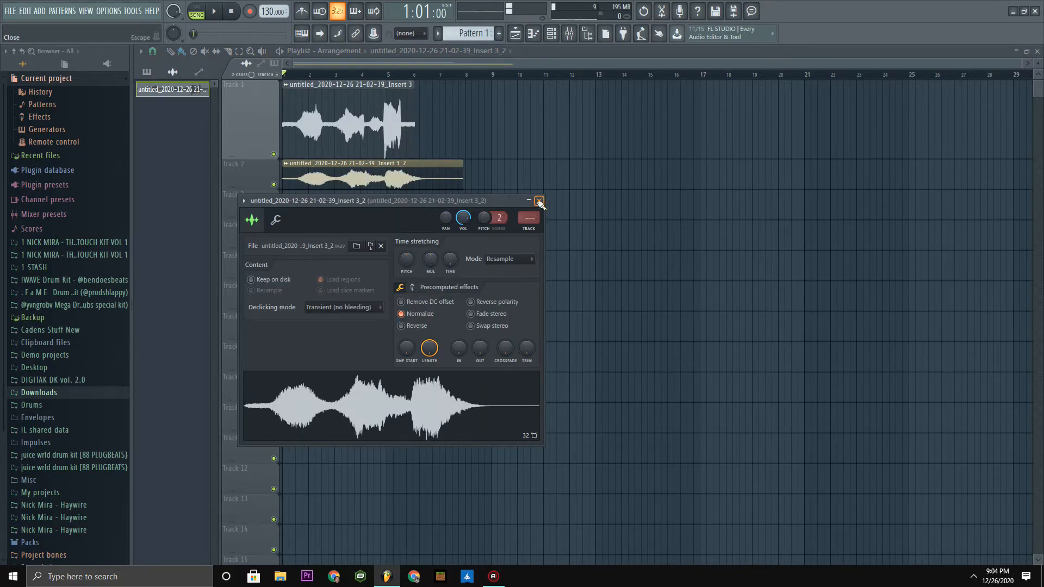
left_click(539, 201)
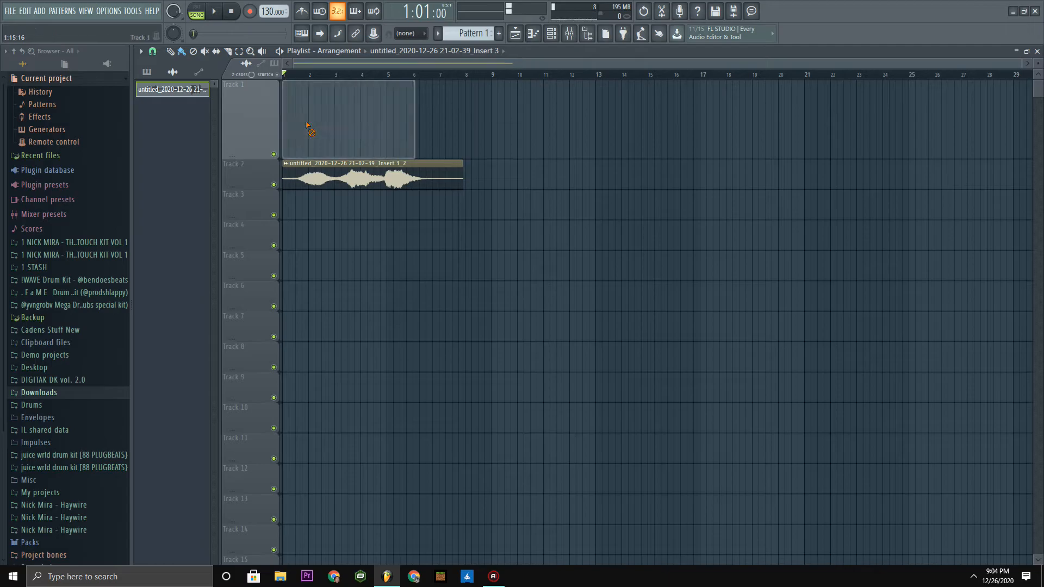
double_click(373, 176)
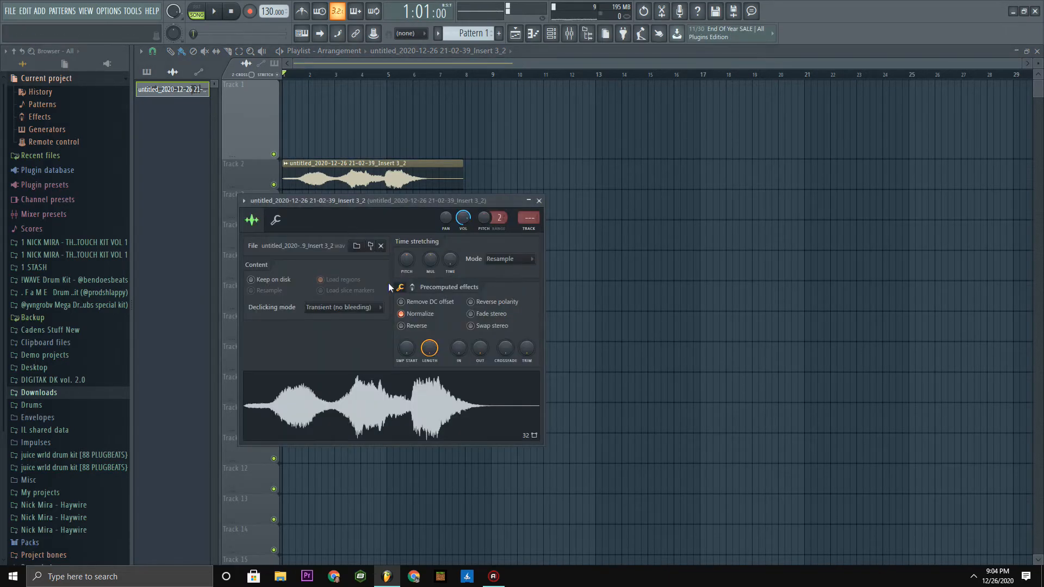
left_click(537, 200)
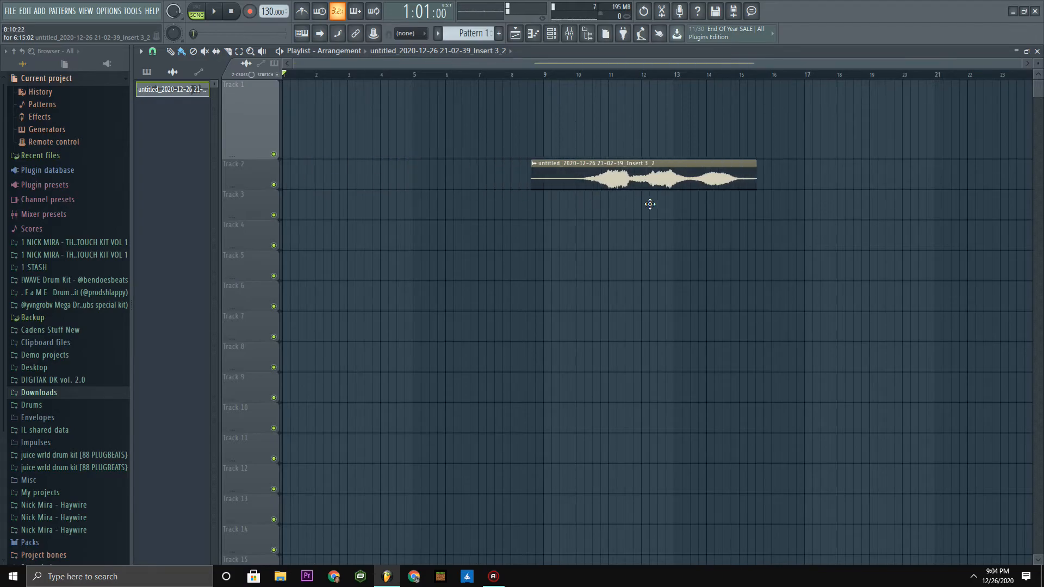
Step: Move the reverb clip to bar 1 of Track 2 and play it back
left_click_drag(643, 176, 393, 205)
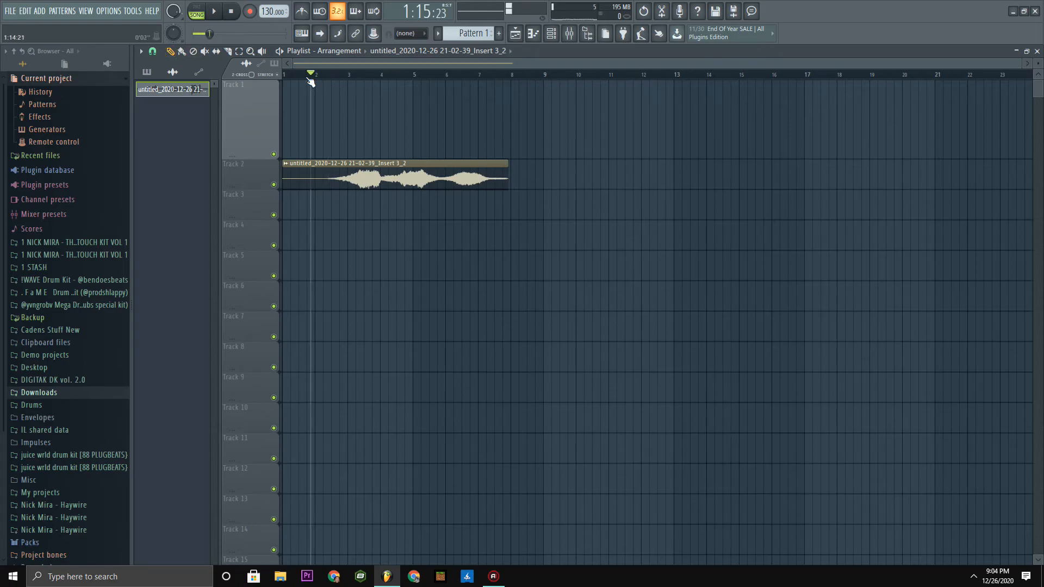
left_click(214, 12)
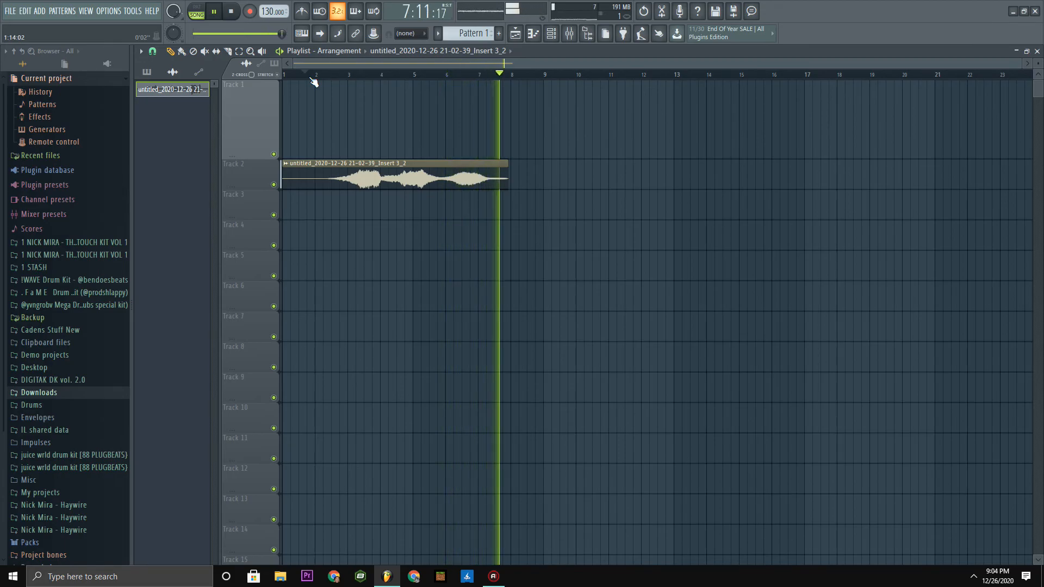
left_click(212, 12)
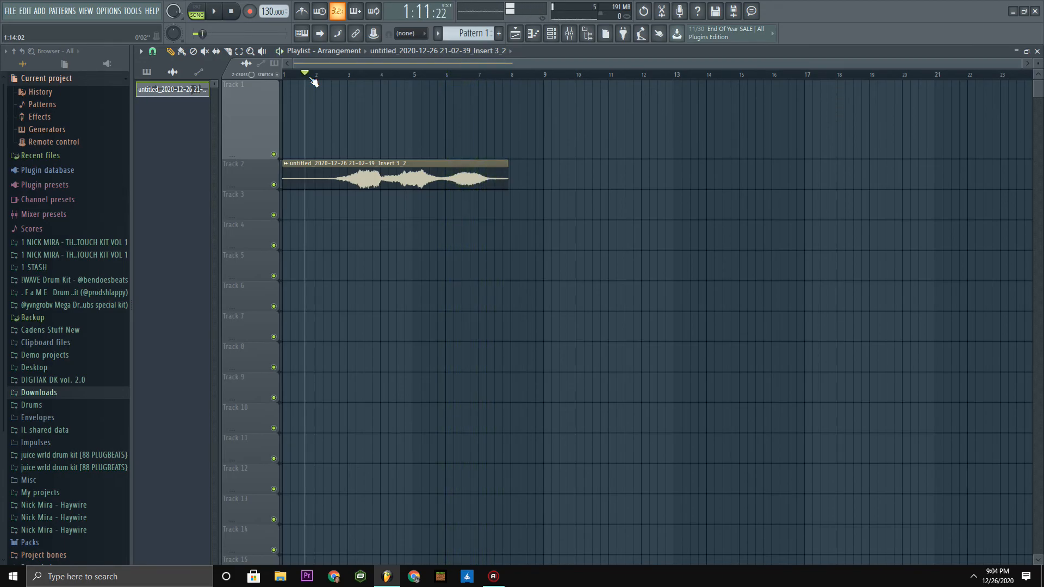